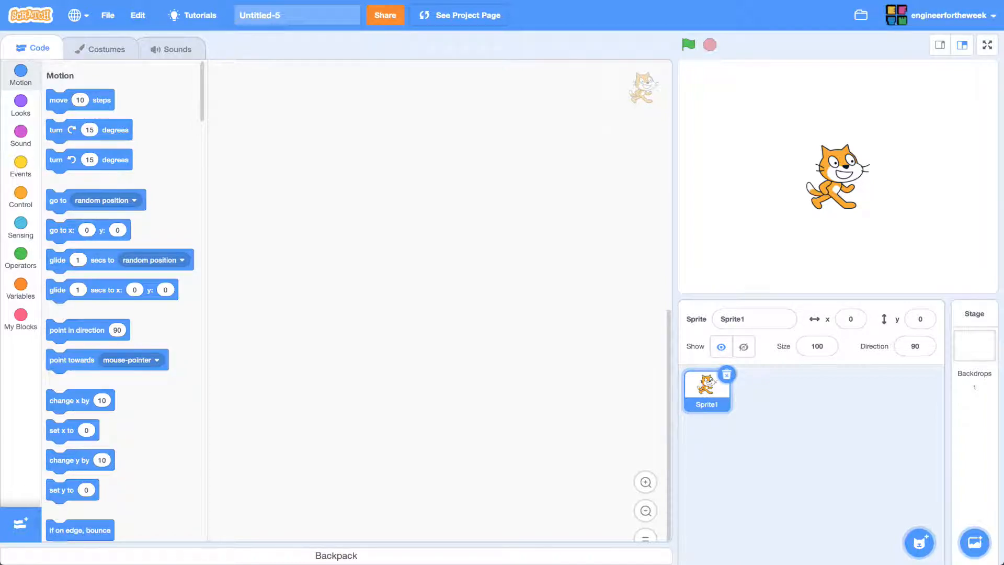
# Start a brand-new Scratch project from the home page with only the default cat sprite
pyautogui.click(30, 15)
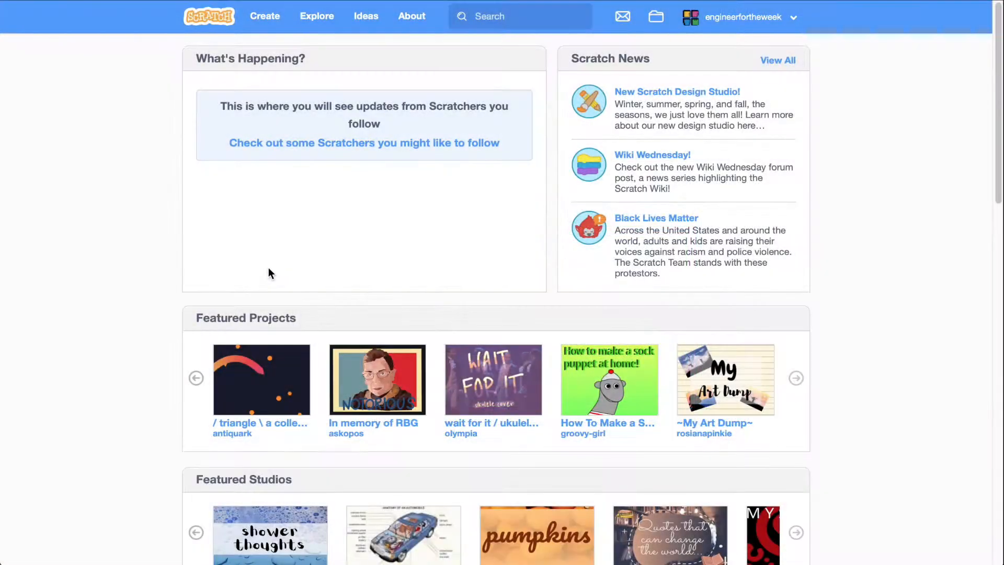
pyautogui.moveTo(265, 15)
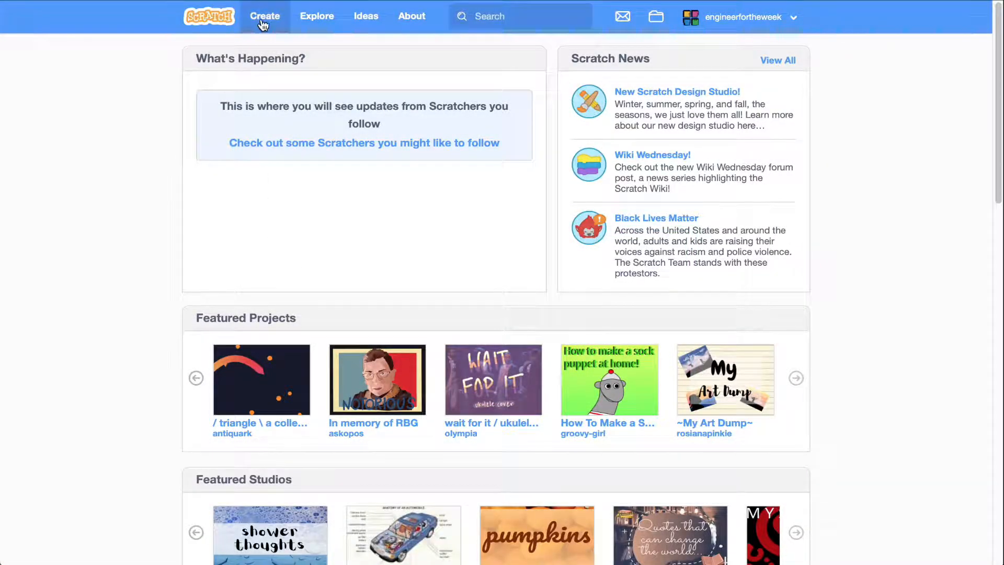
pyautogui.click(265, 16)
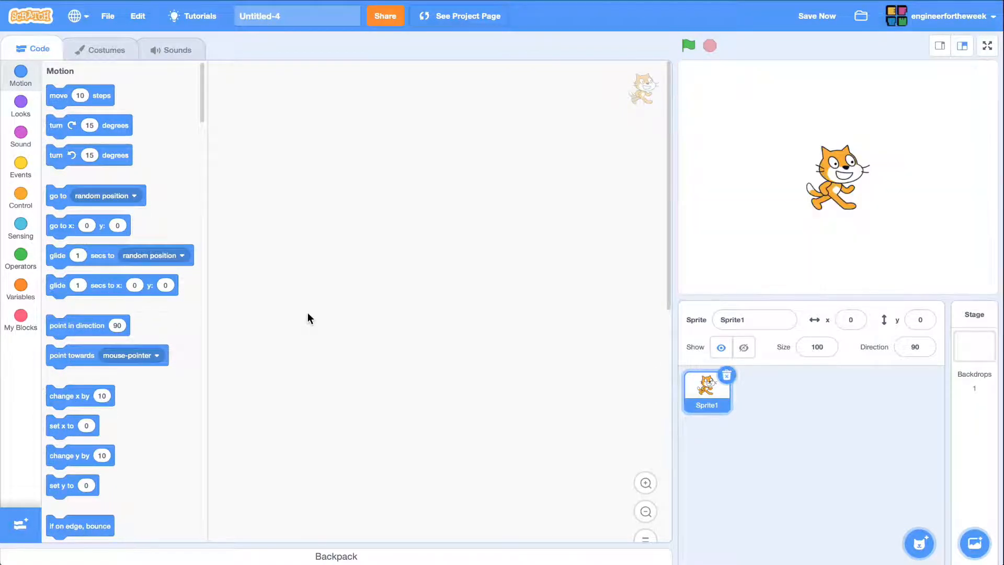
pyautogui.moveTo(278, 117)
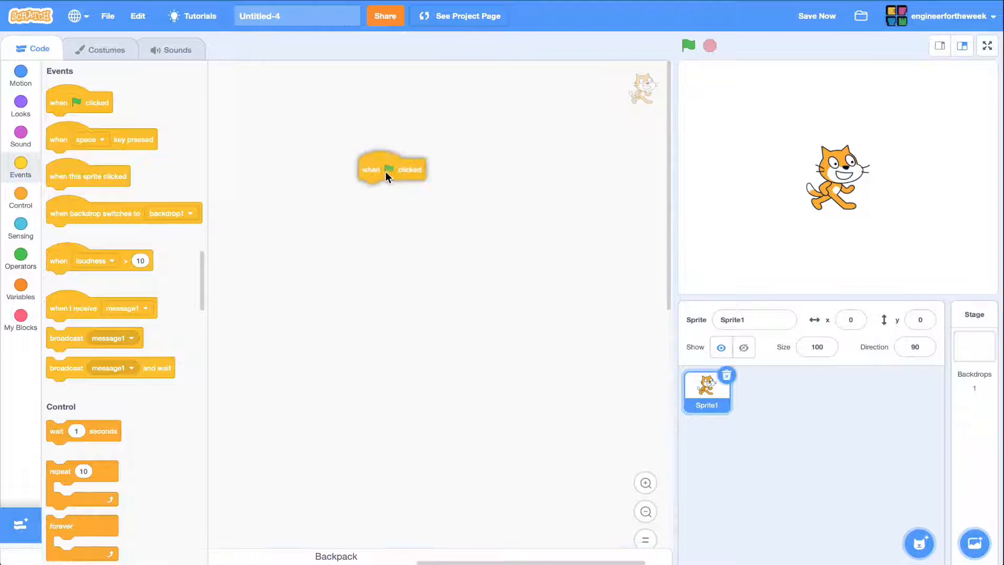
# Build the cat's script — green flag, move 10 steps, play Meow until done — and run it twice
pyautogui.click(21, 75)
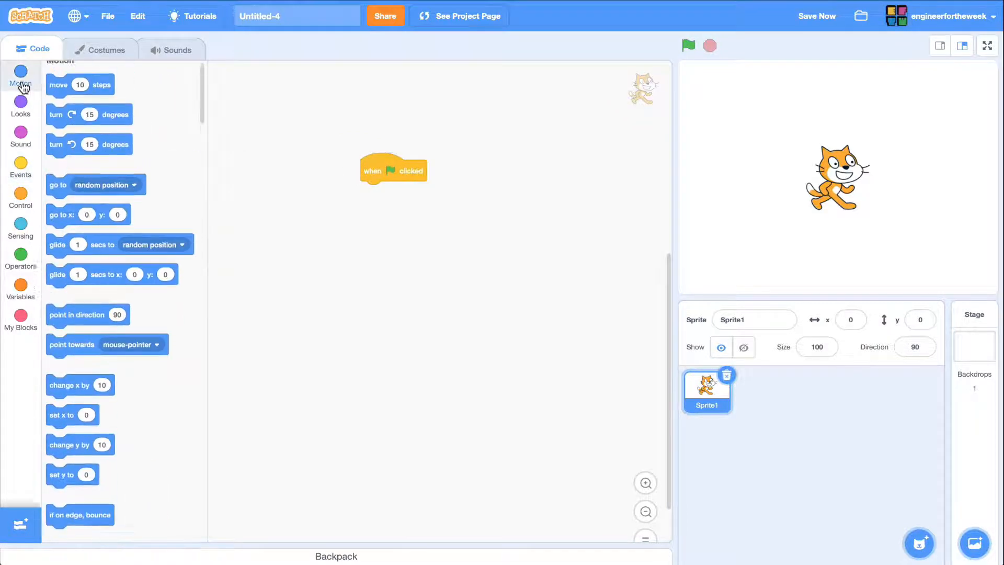
pyautogui.moveTo(81, 85); pyautogui.dragTo(389, 193)
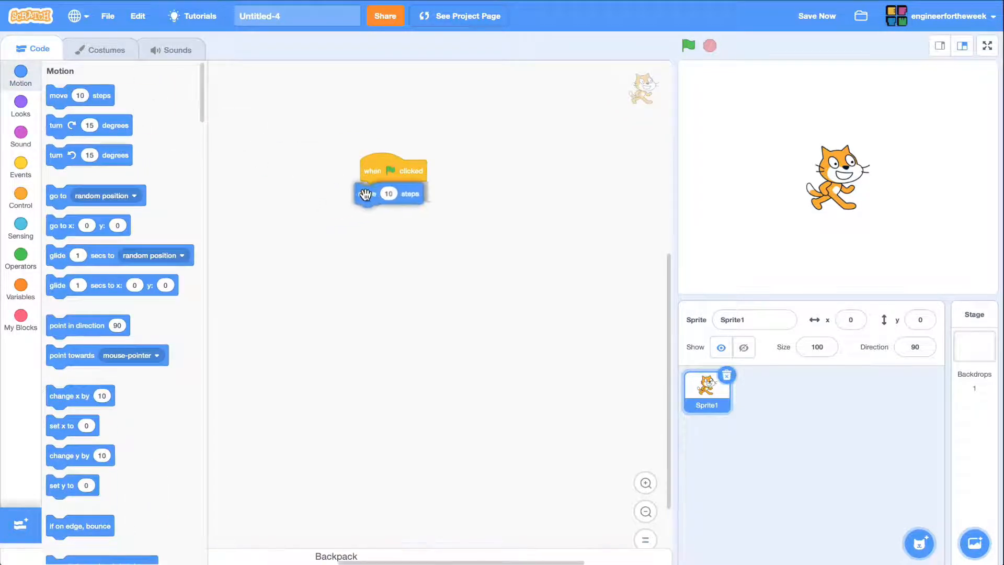
pyautogui.click(21, 136)
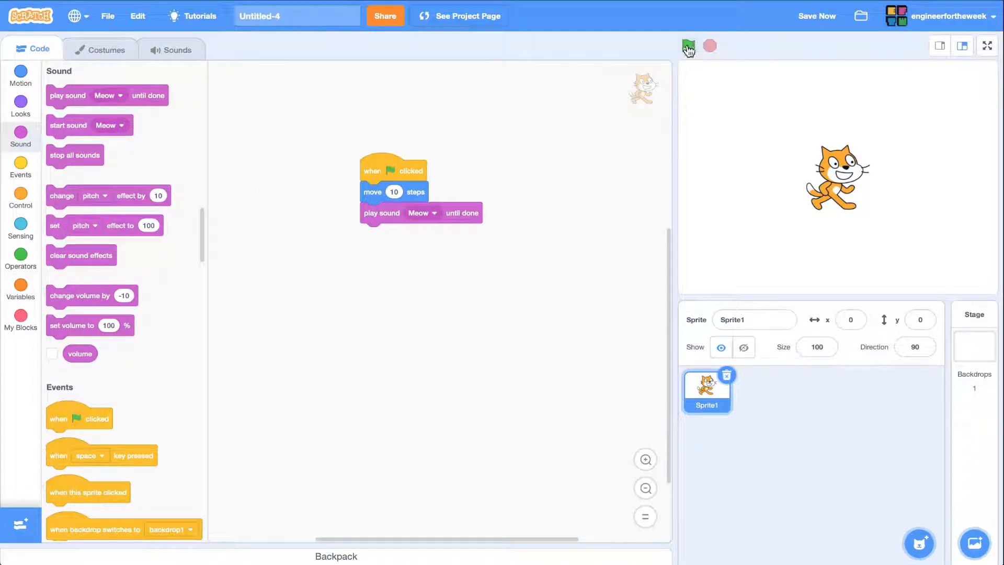
pyautogui.moveTo(688, 46)
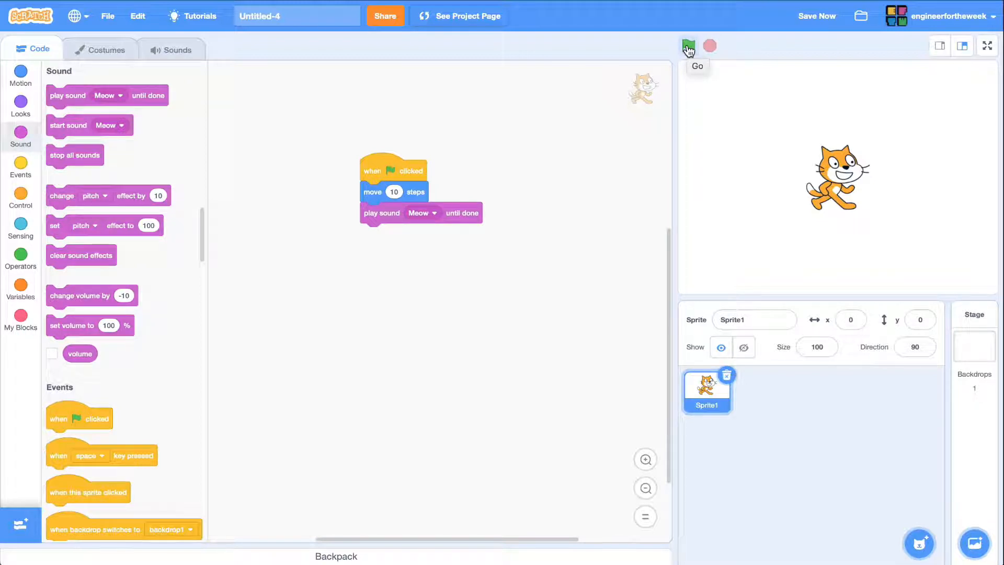
pyautogui.click(688, 46)
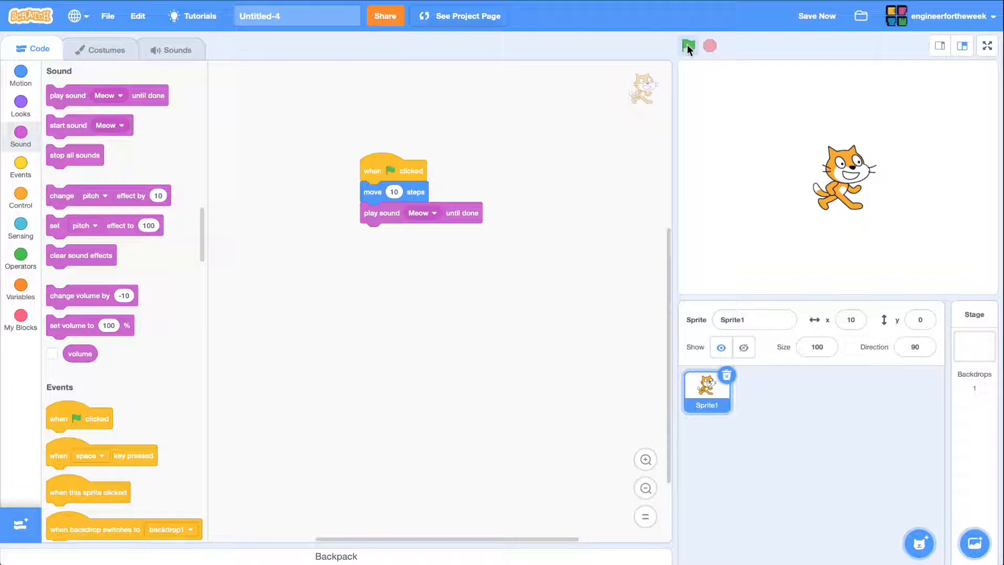
pyautogui.click(688, 45)
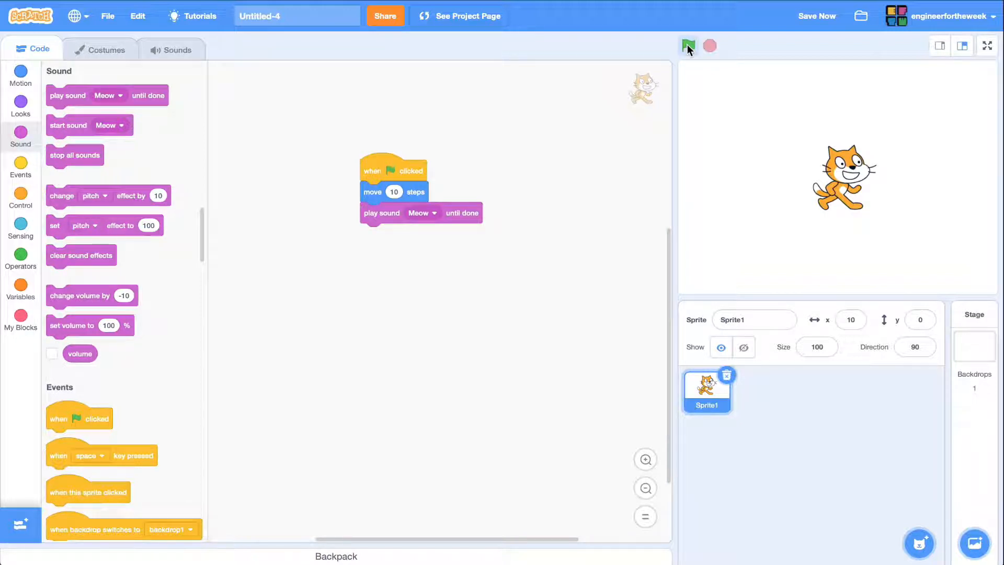
pyautogui.click(688, 45)
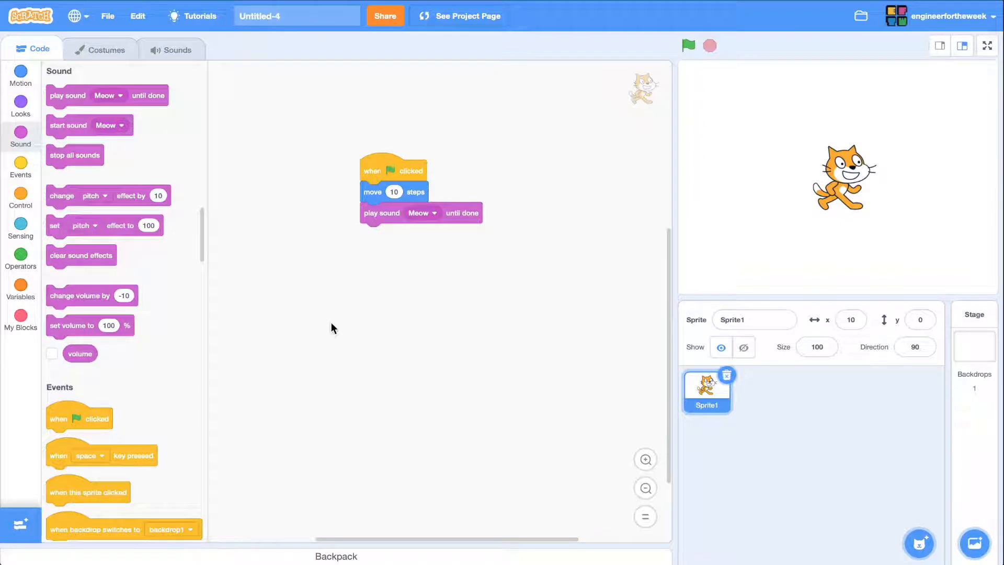
pyautogui.click(939, 45)
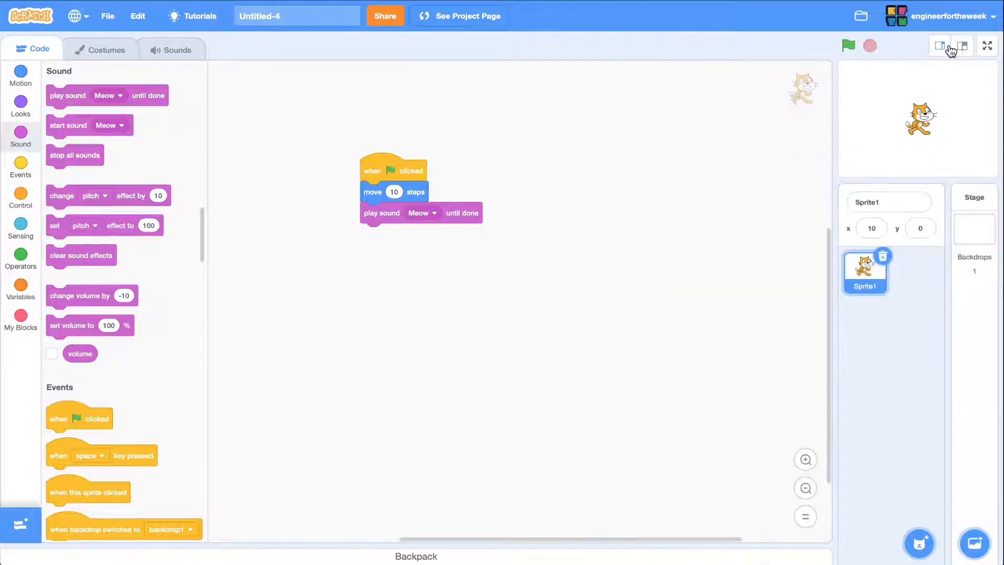
pyautogui.click(986, 45)
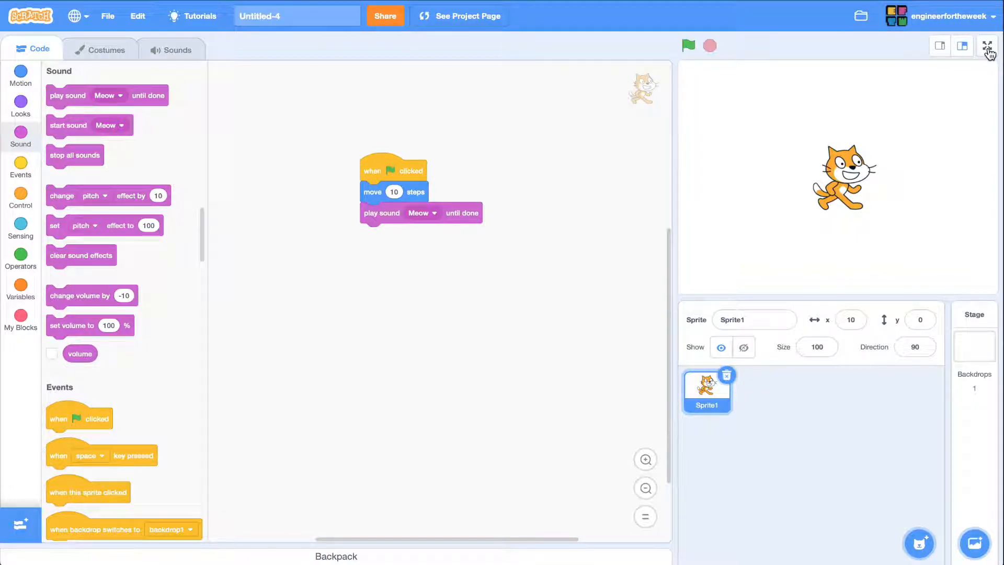
pyautogui.click(988, 45)
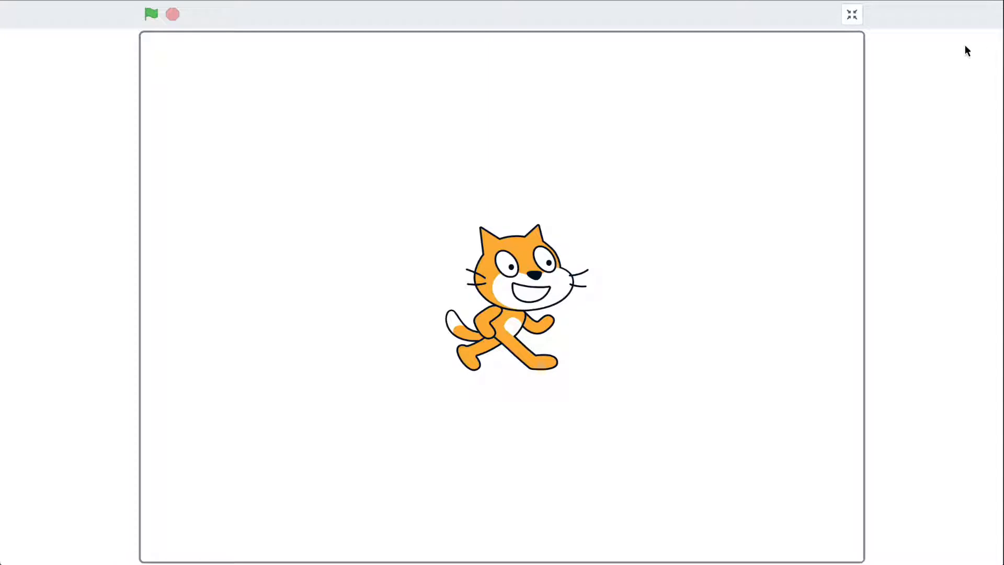
pyautogui.click(851, 13)
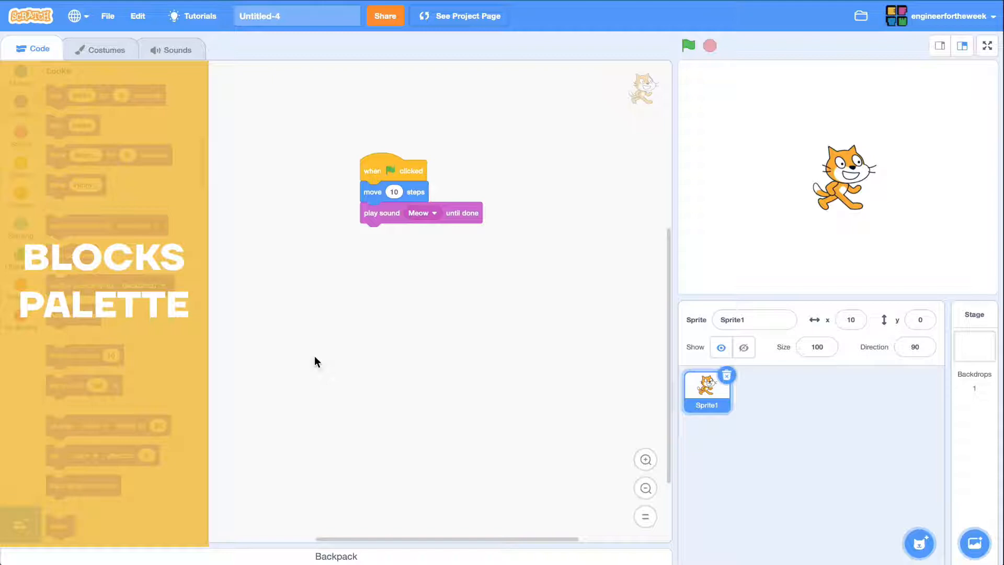
# Append a say Hello! block to the cat's script and run it so the cat says Hello!
pyautogui.click(21, 105)
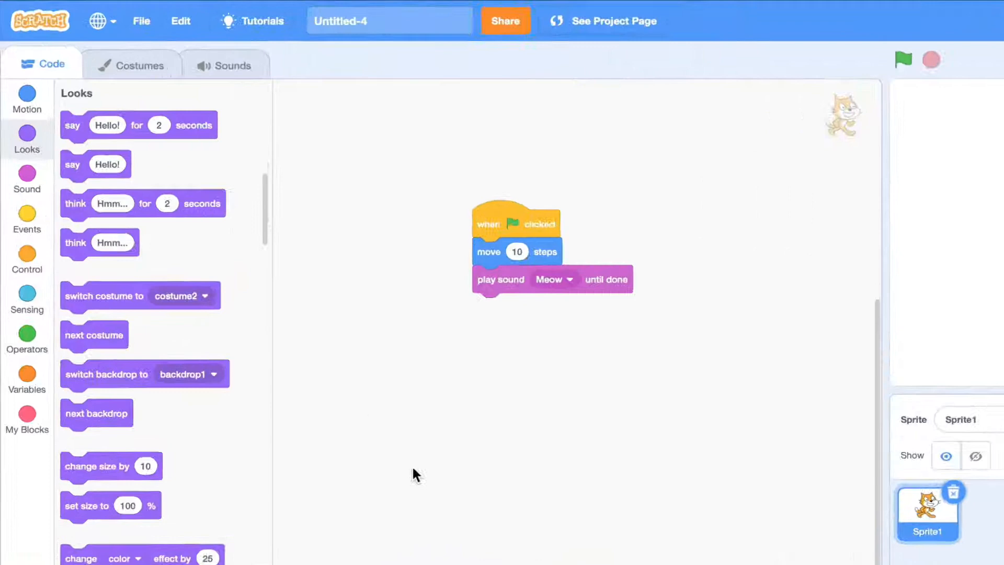
pyautogui.click(27, 101)
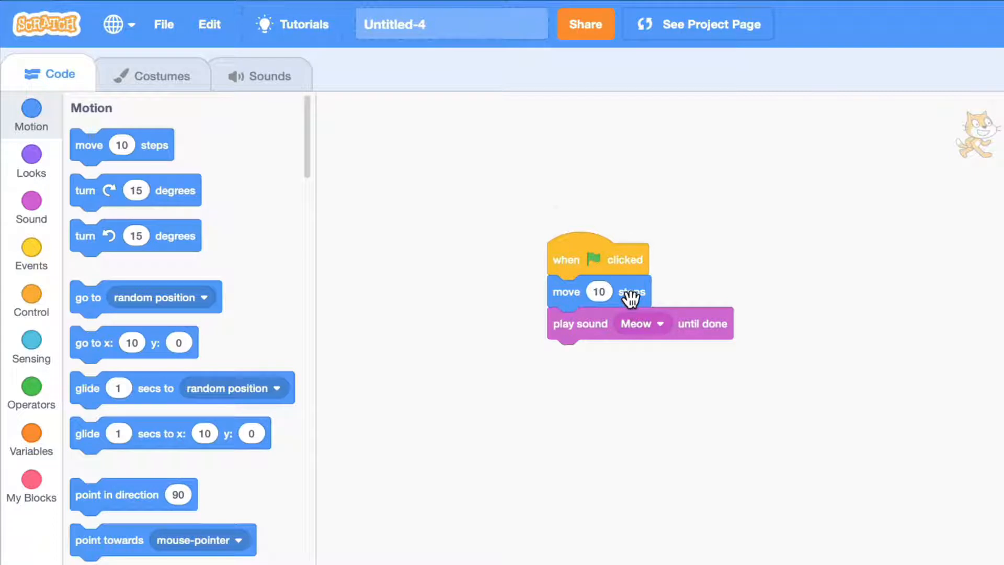
pyautogui.click(30, 160)
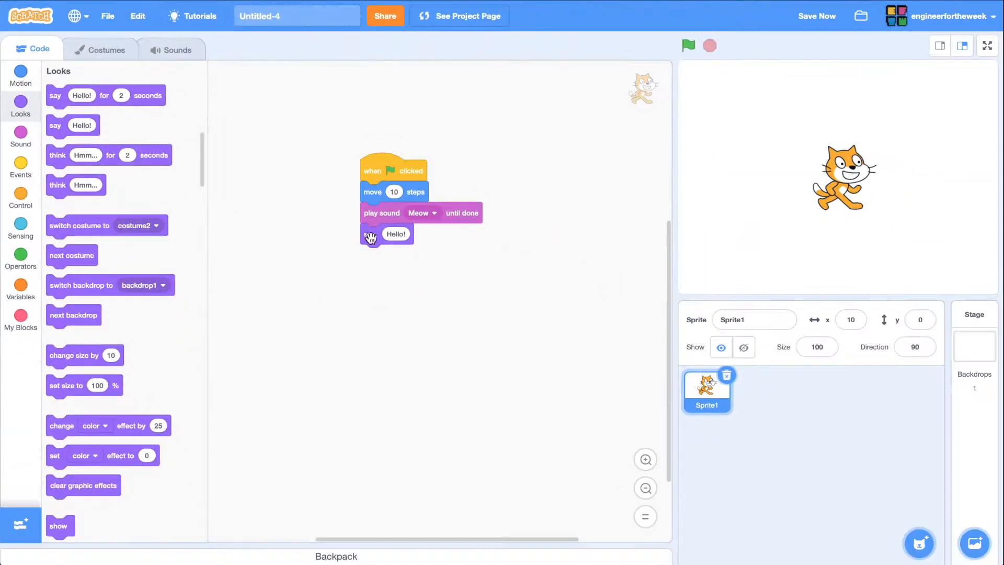
pyautogui.click(689, 45)
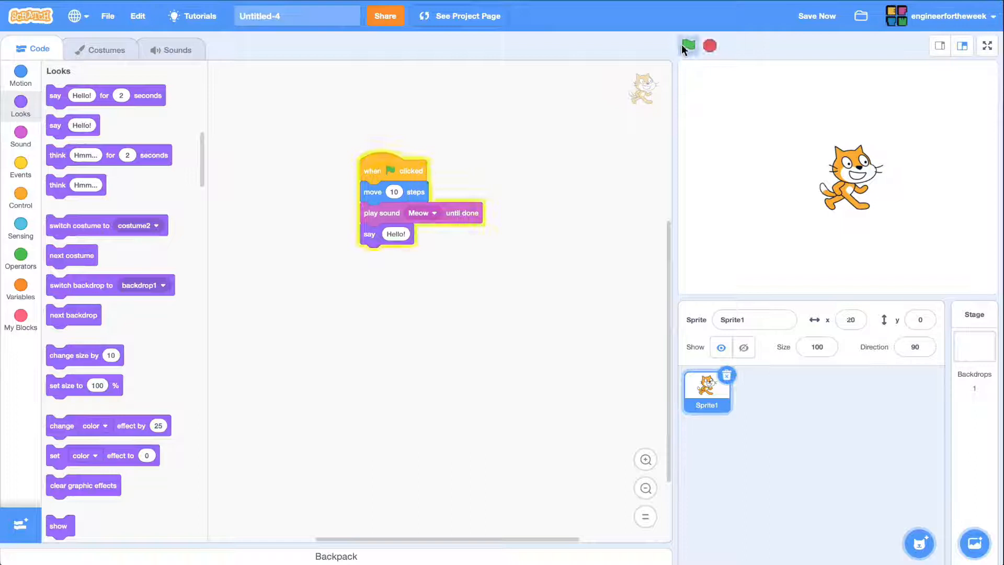
pyautogui.click(688, 45)
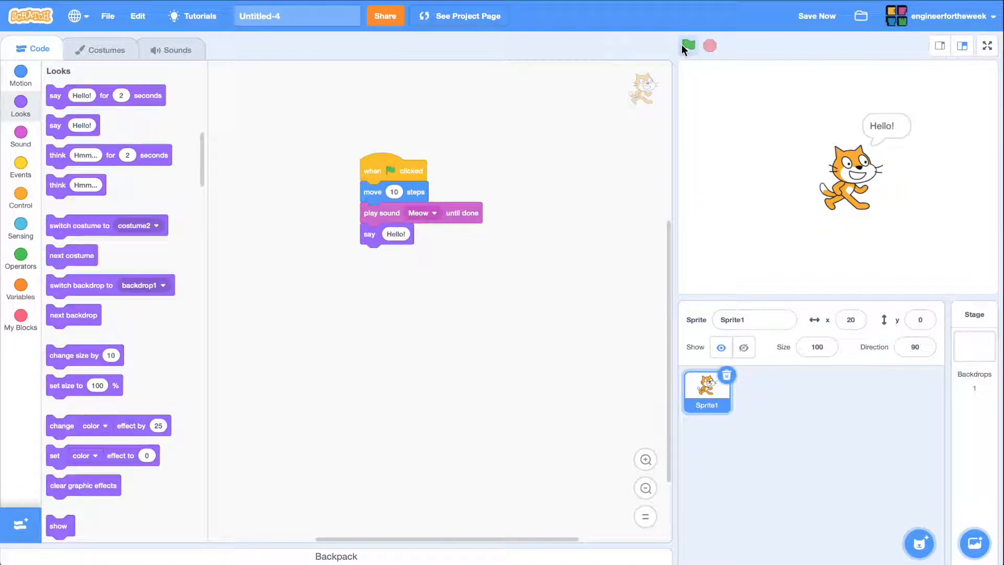
pyautogui.click(20, 137)
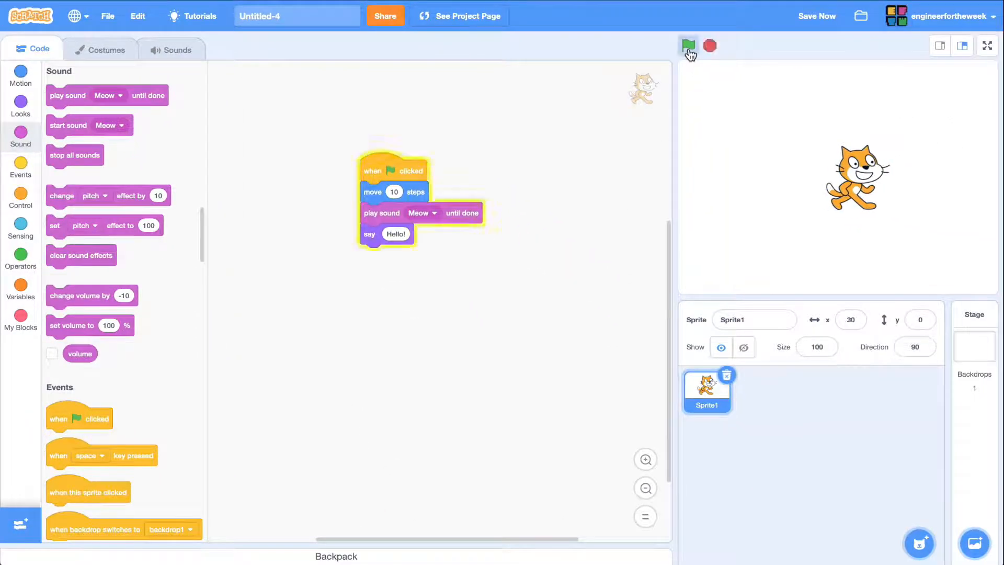
# Run the cat's script twice more so it steps further right to x 40 and says Hello! again
pyautogui.click(688, 45)
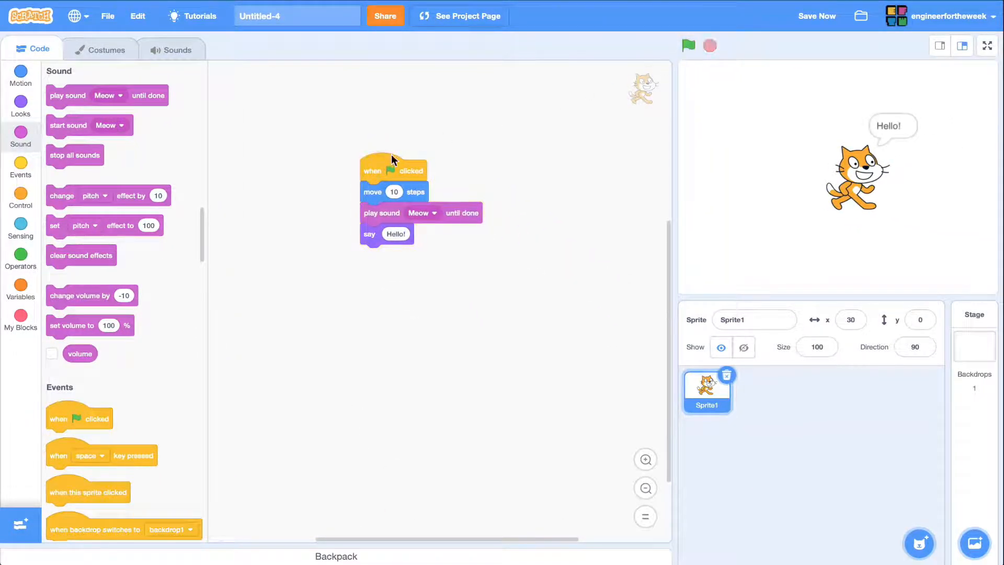
pyautogui.click(688, 45)
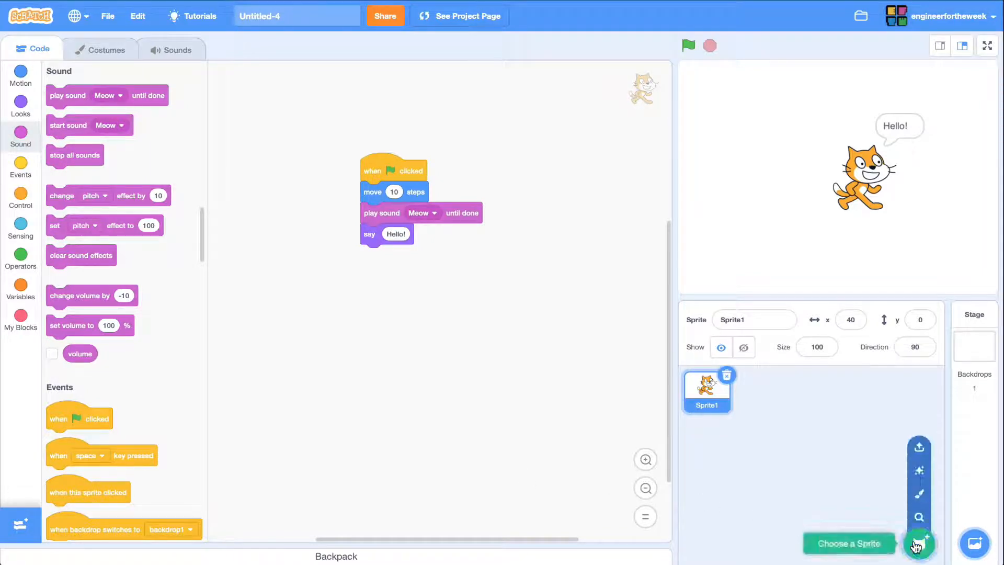
# Add the Bat sprite from the library and place it in the stage's upper left
pyautogui.click(919, 542)
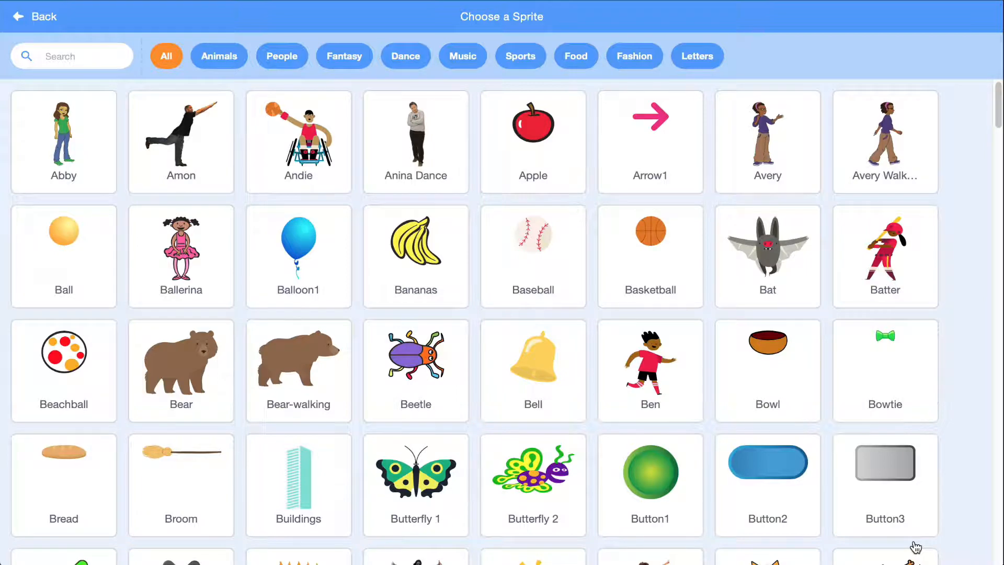
pyautogui.moveTo(830, 403)
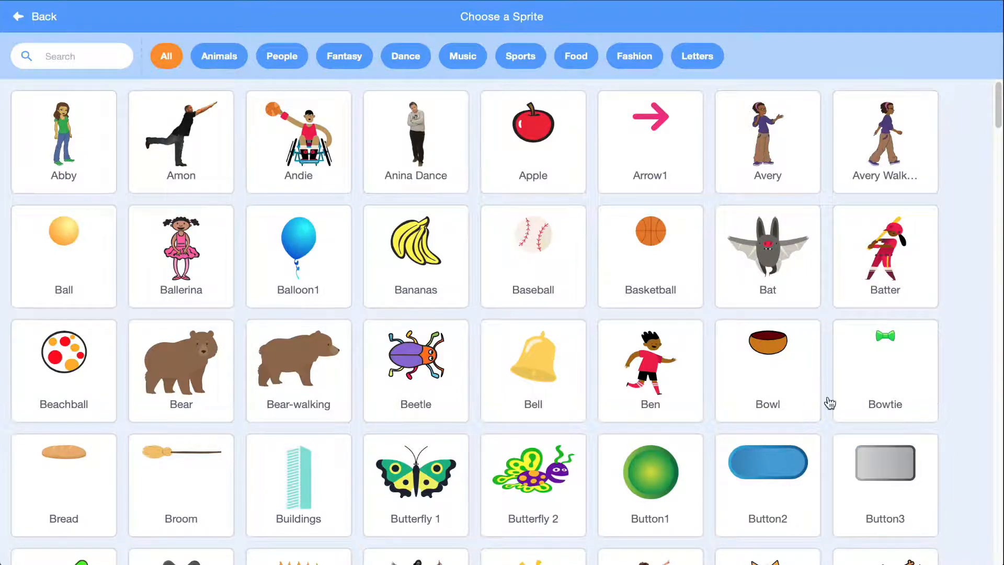
pyautogui.click(767, 244)
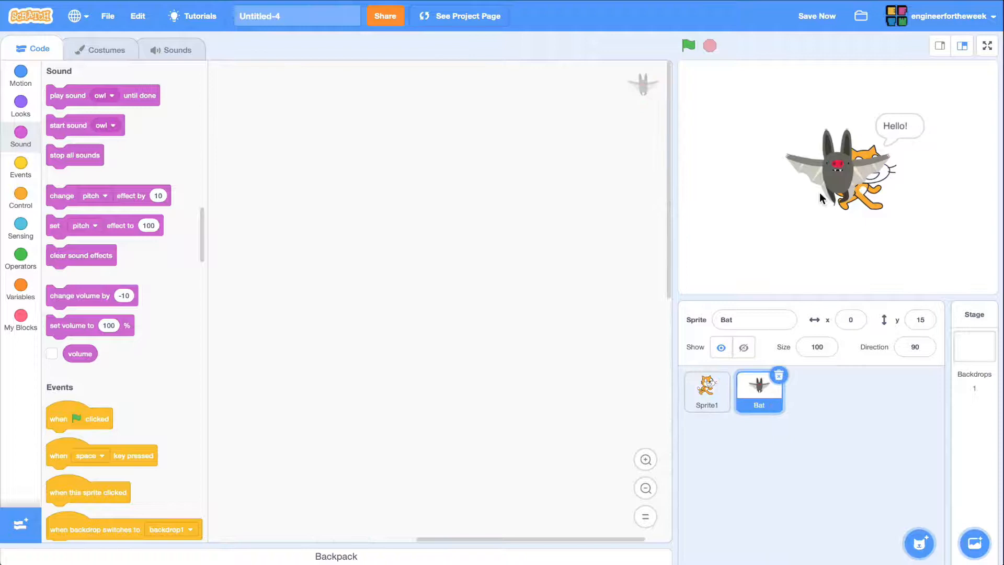
pyautogui.moveTo(839, 166); pyautogui.dragTo(747, 148)
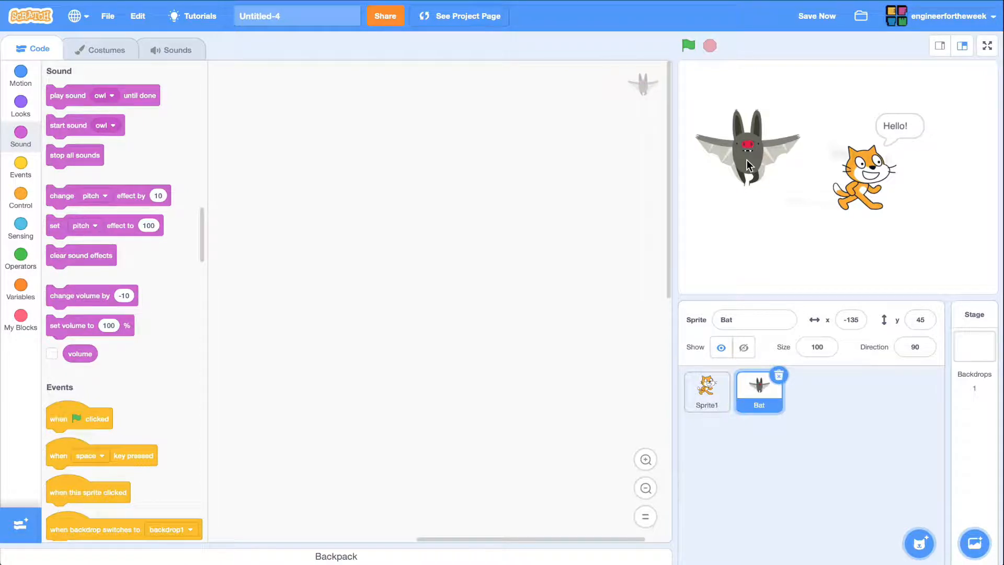
# Select Sprite1 again and bring up the Upload Sprite file picker
pyautogui.click(707, 390)
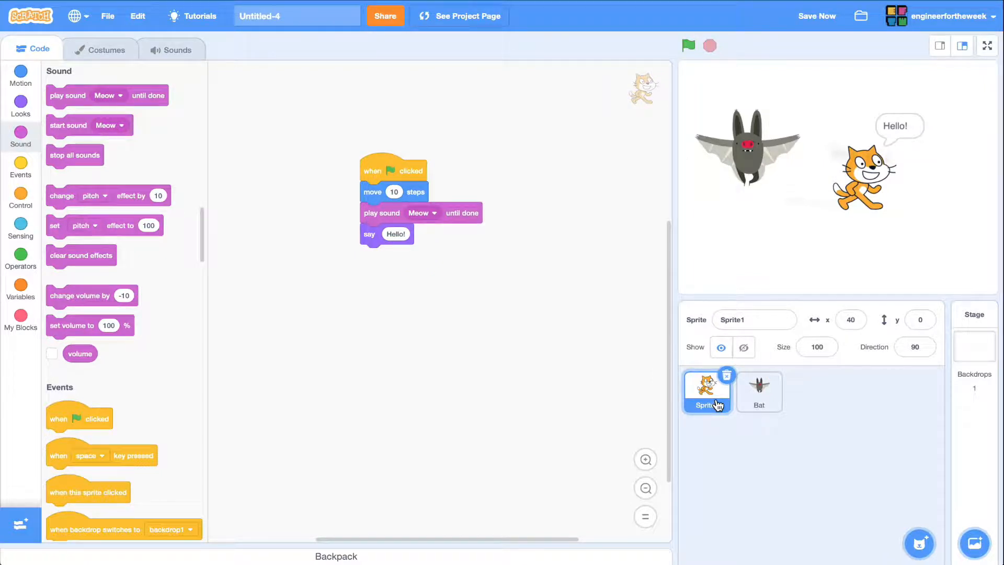
pyautogui.click(920, 544)
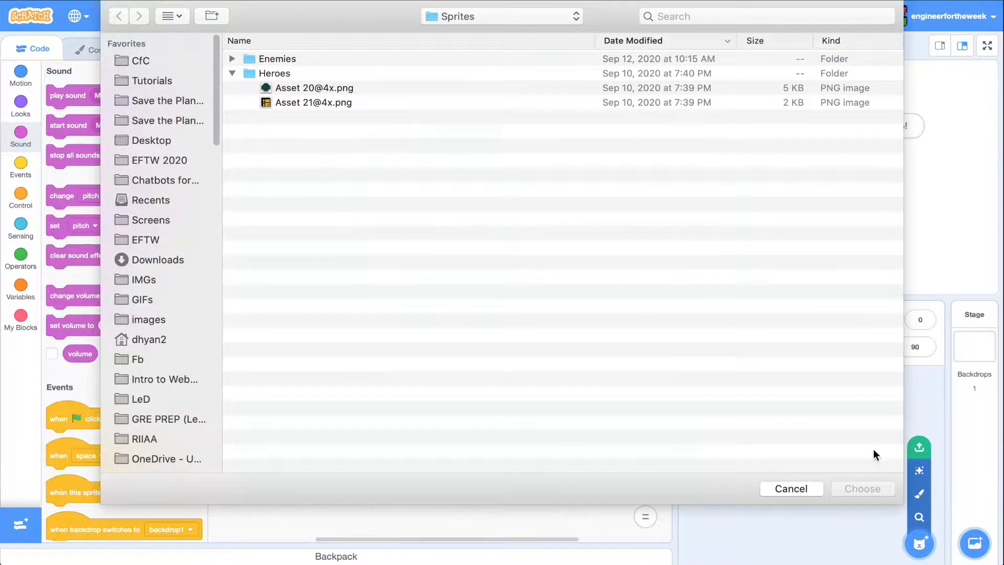
pyautogui.click(792, 489)
pyautogui.write('Cat')
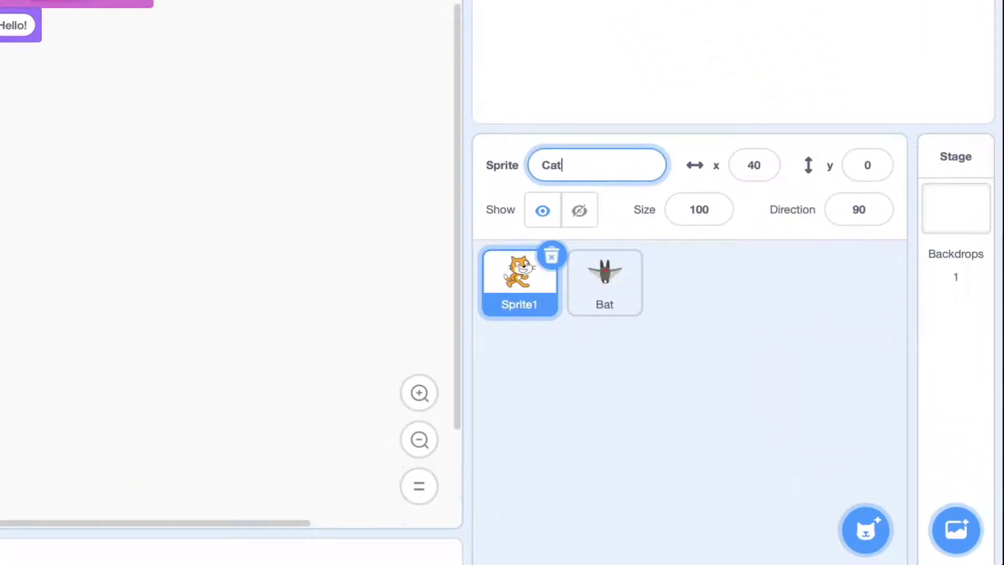
# Finish renaming the cat sprite to Cat and switch to the Bat's empty script
pyautogui.click(603, 281)
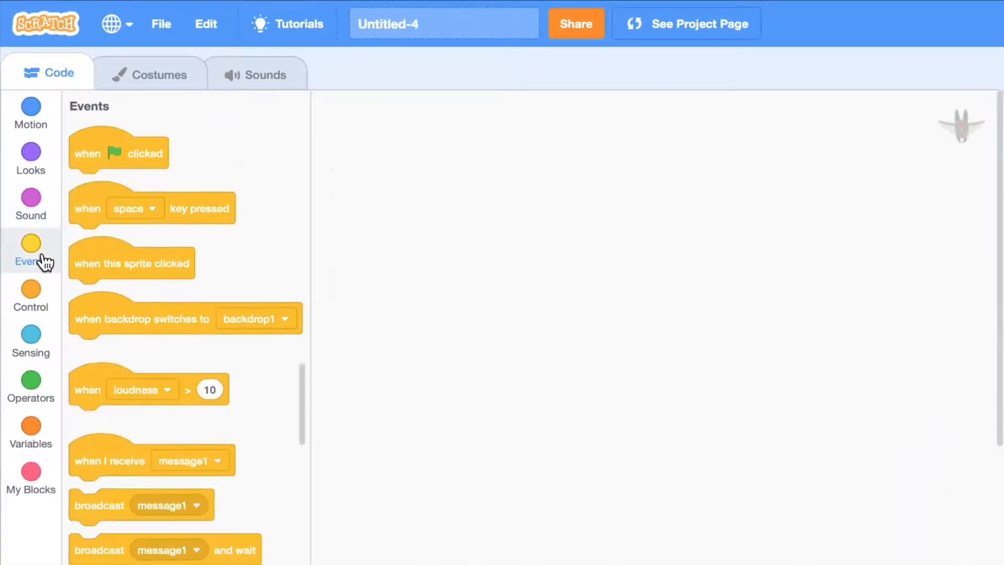
# Give the Bat a green-flag script with repeat 30 around next costume, and run it to watch it flap
pyautogui.moveTo(118, 151); pyautogui.dragTo(592, 275)
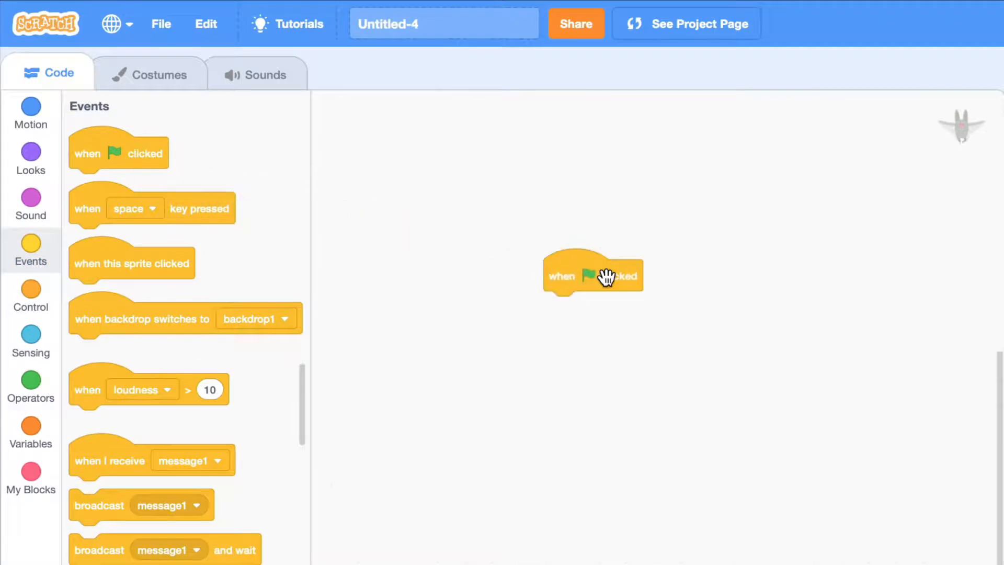
pyautogui.click(30, 296)
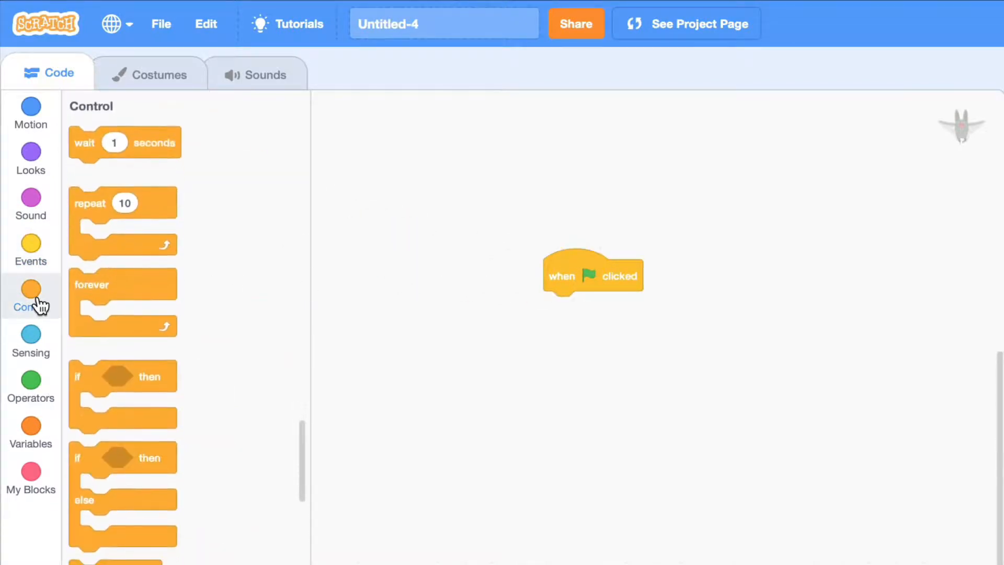
pyautogui.moveTo(123, 203); pyautogui.dragTo(564, 332)
pyautogui.write('30')
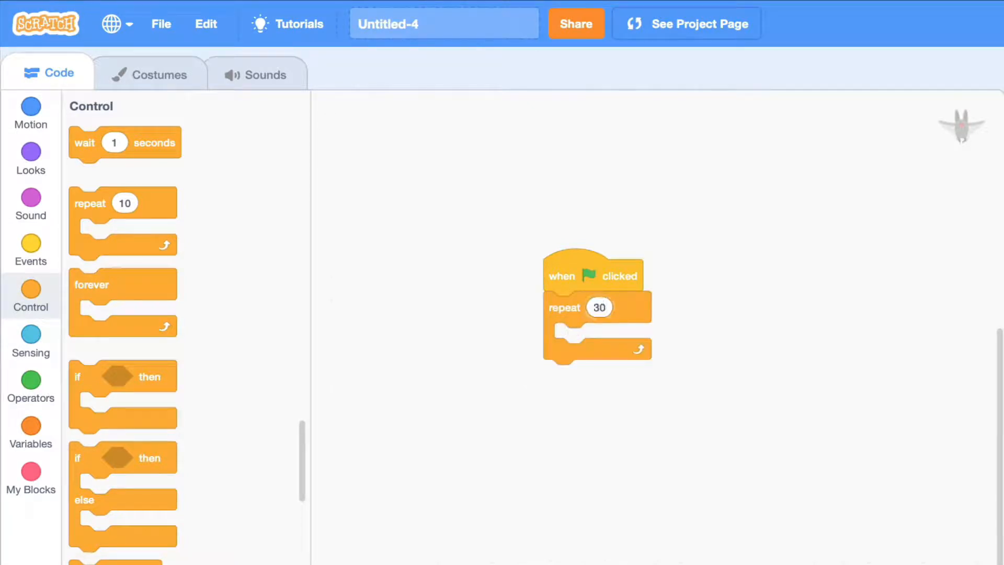
pyautogui.click(30, 157)
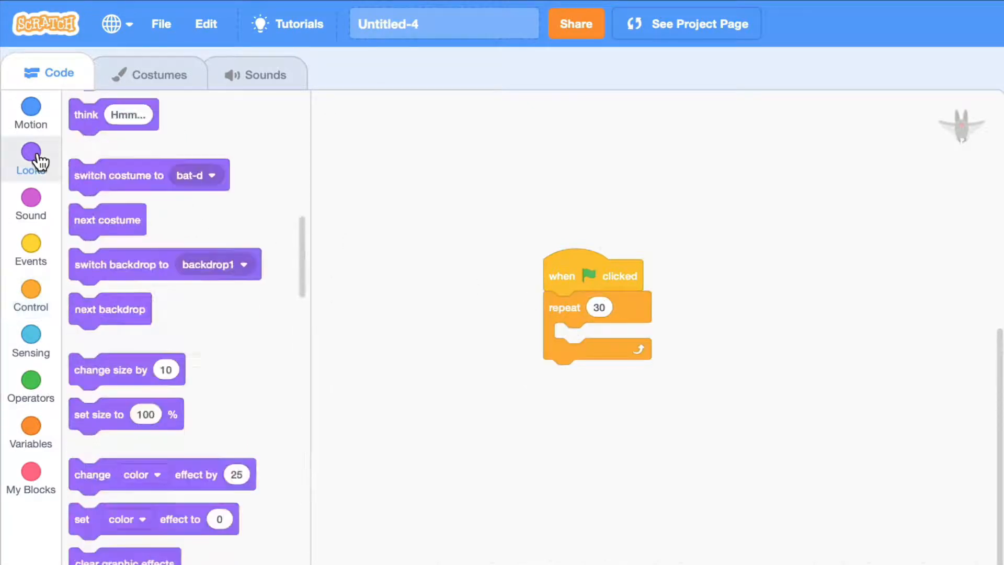
pyautogui.moveTo(106, 220); pyautogui.dragTo(550, 344)
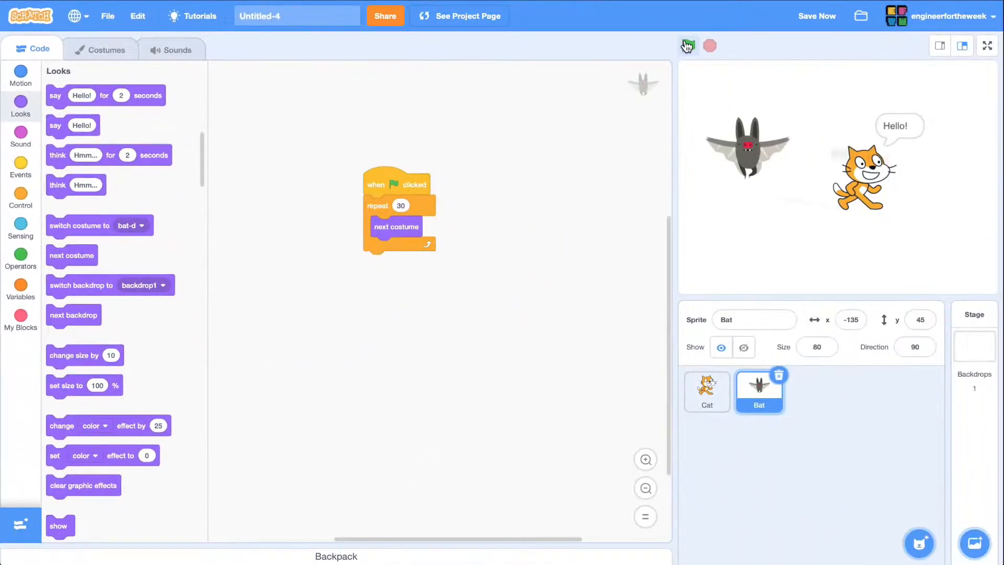
pyautogui.click(686, 45)
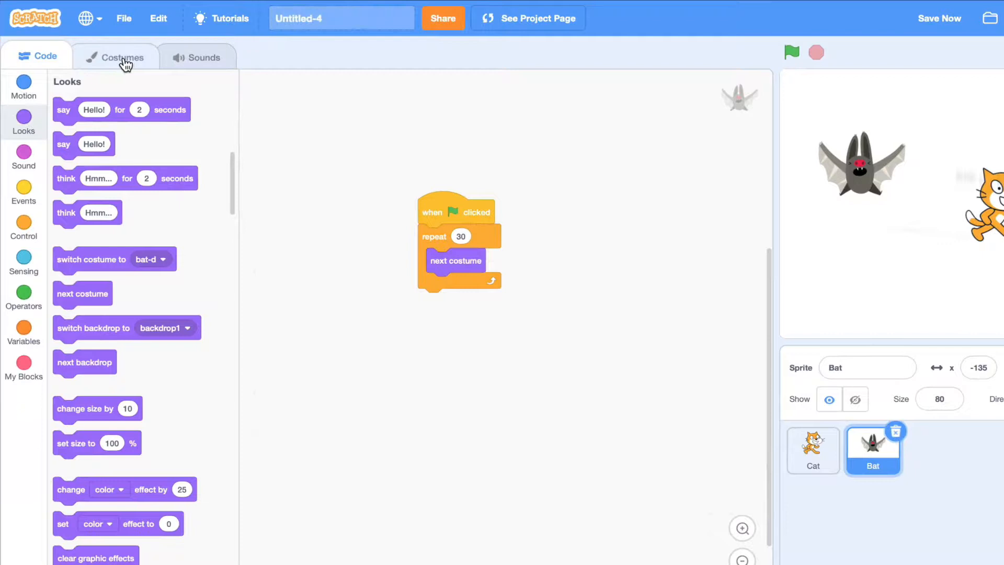
# Browse the Bat's costumes bat-a to bat-d, leaving bat-d current, and move on to Sounds
pyautogui.click(122, 56)
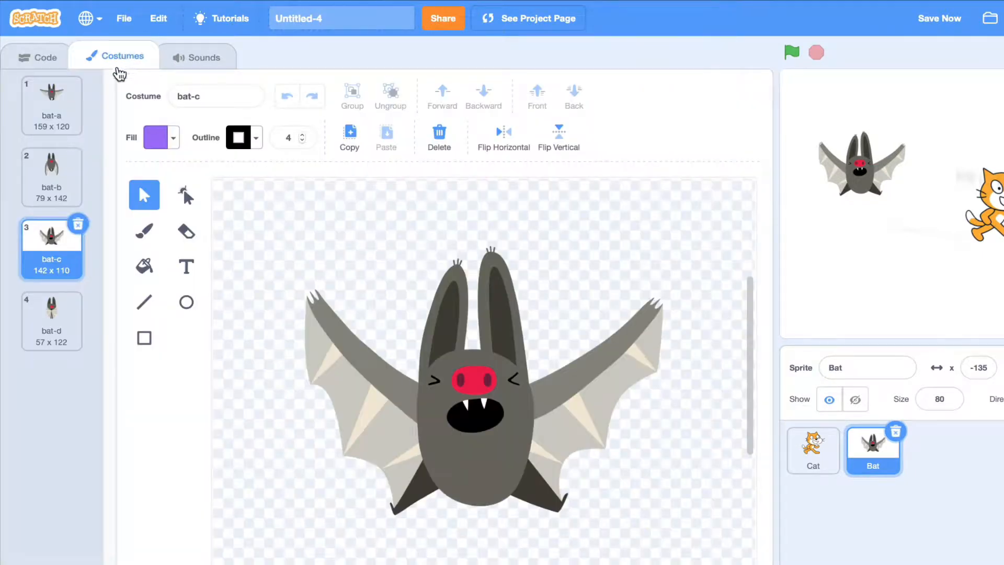
pyautogui.click(51, 169)
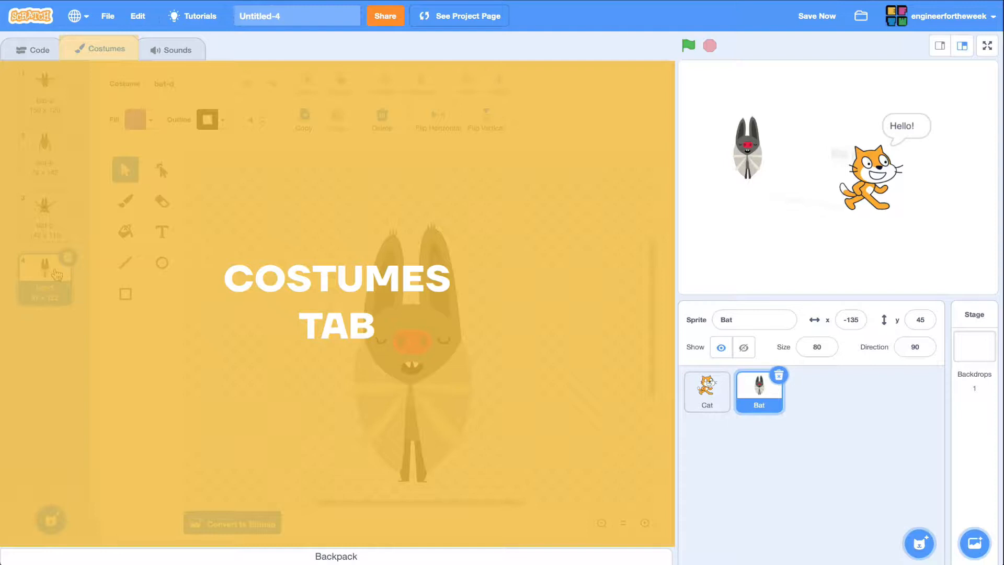
pyautogui.click(45, 148)
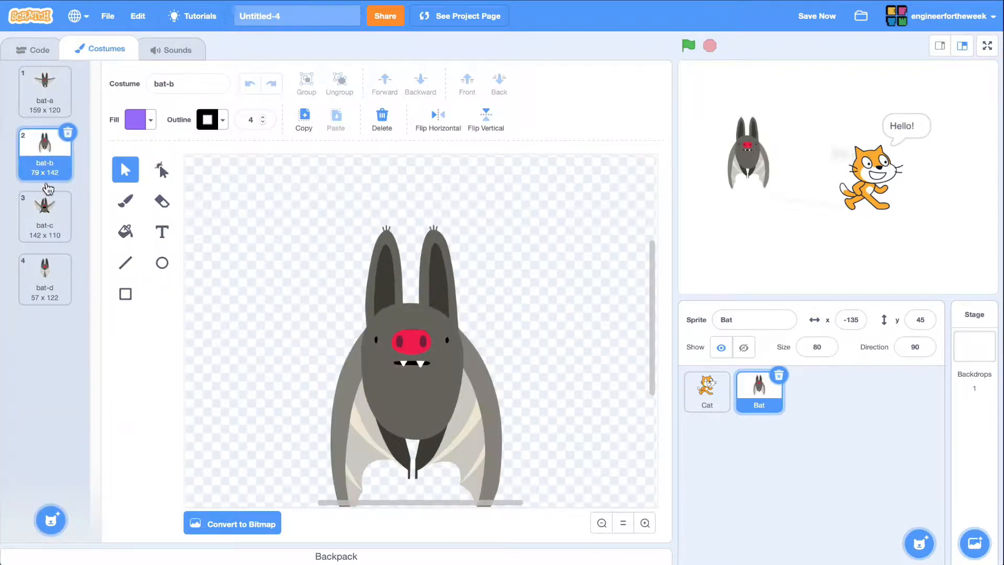
pyautogui.click(44, 278)
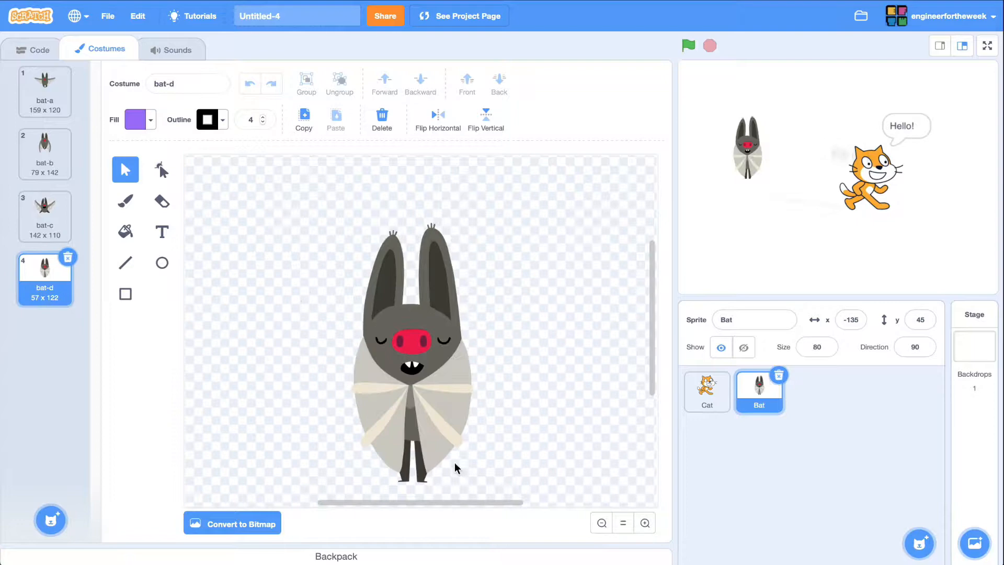
pyautogui.click(171, 49)
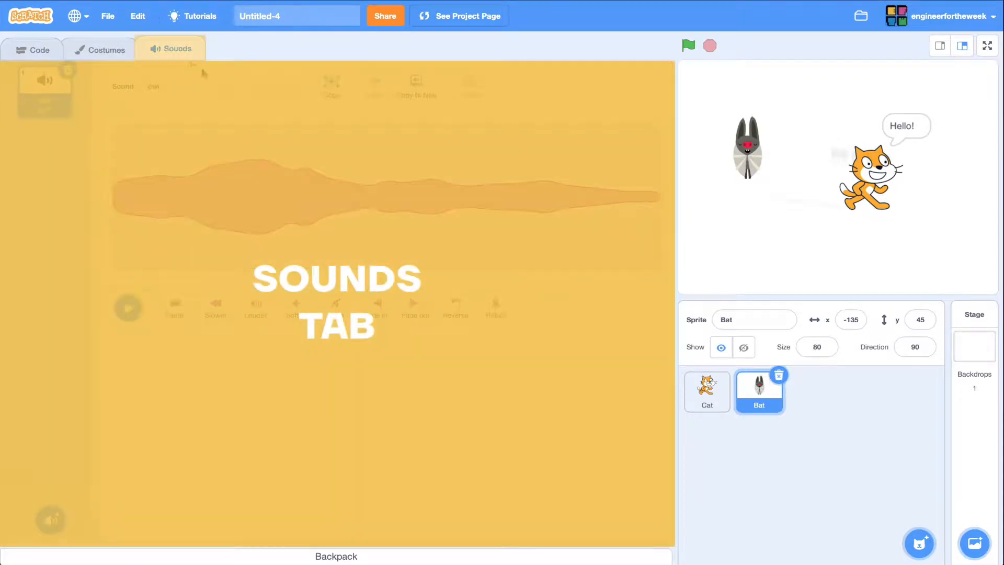
# Edit the Cat's Meow sound: play it, try Faster and Slower, then apply Reverse at 0.85 s
pyautogui.click(706, 393)
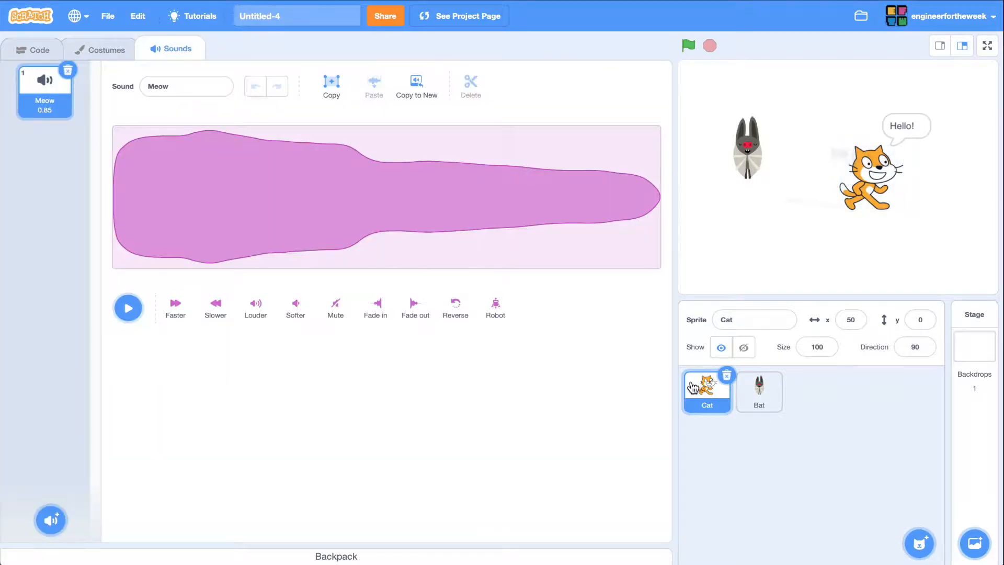
pyautogui.click(128, 308)
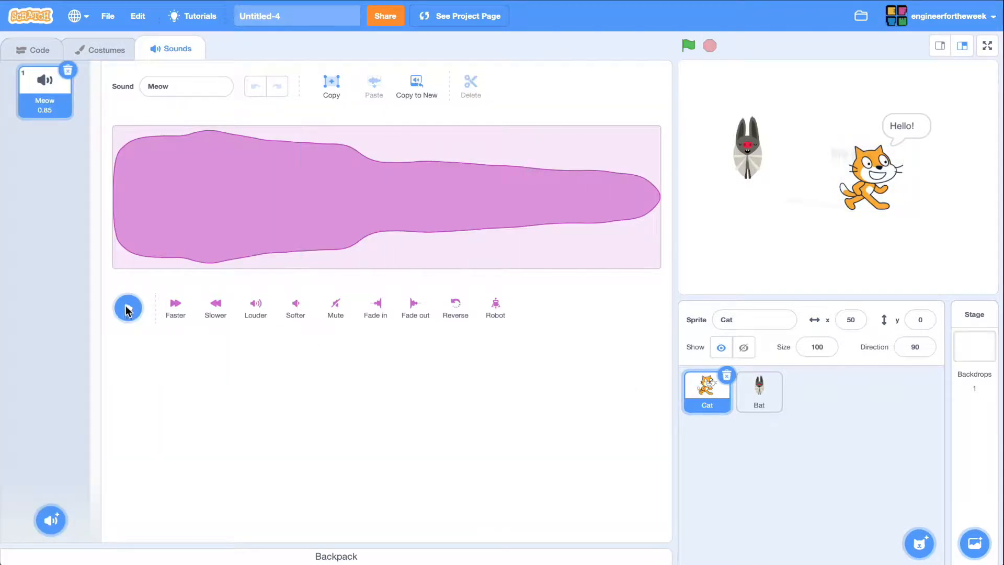
pyautogui.click(127, 307)
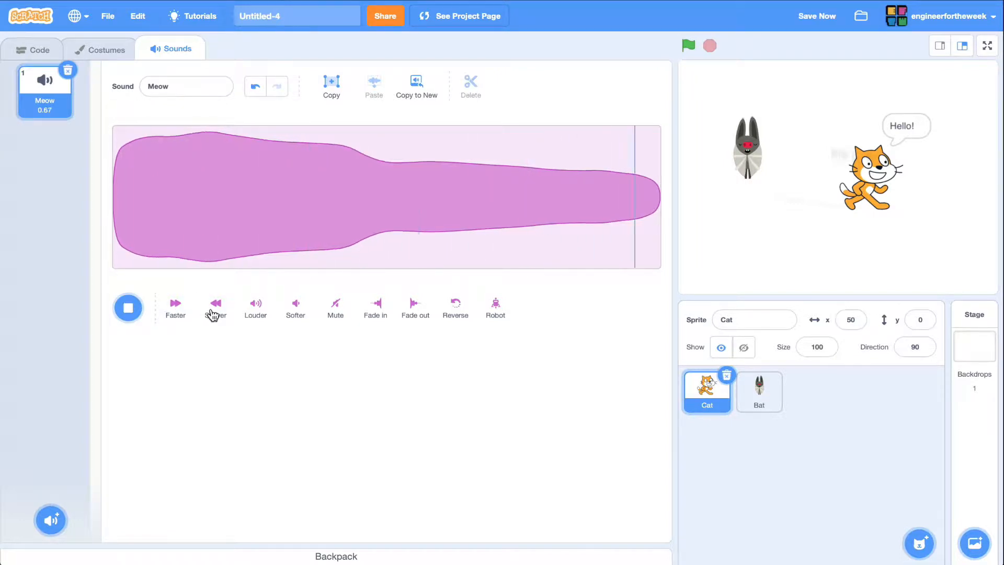
pyautogui.click(216, 308)
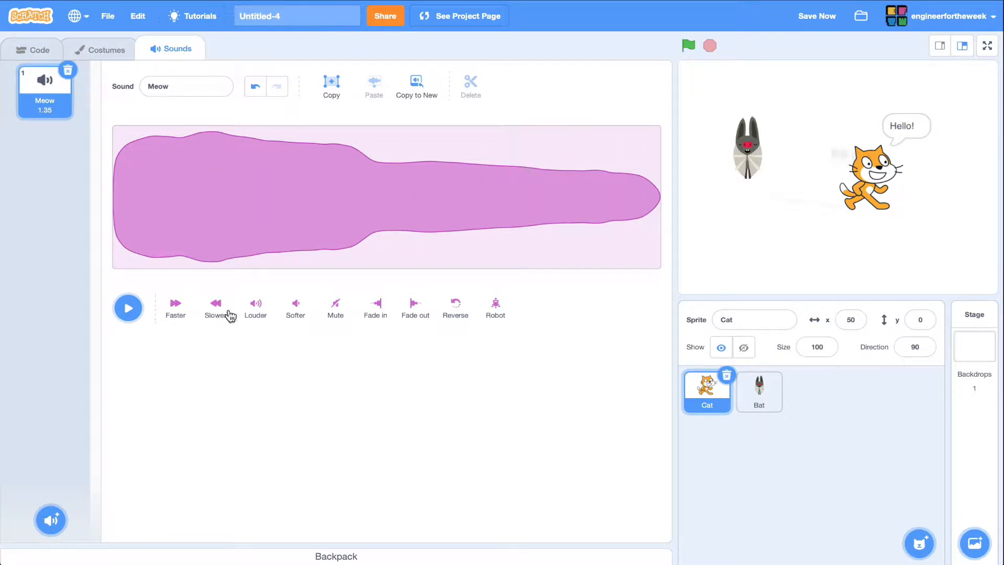
pyautogui.click(455, 303)
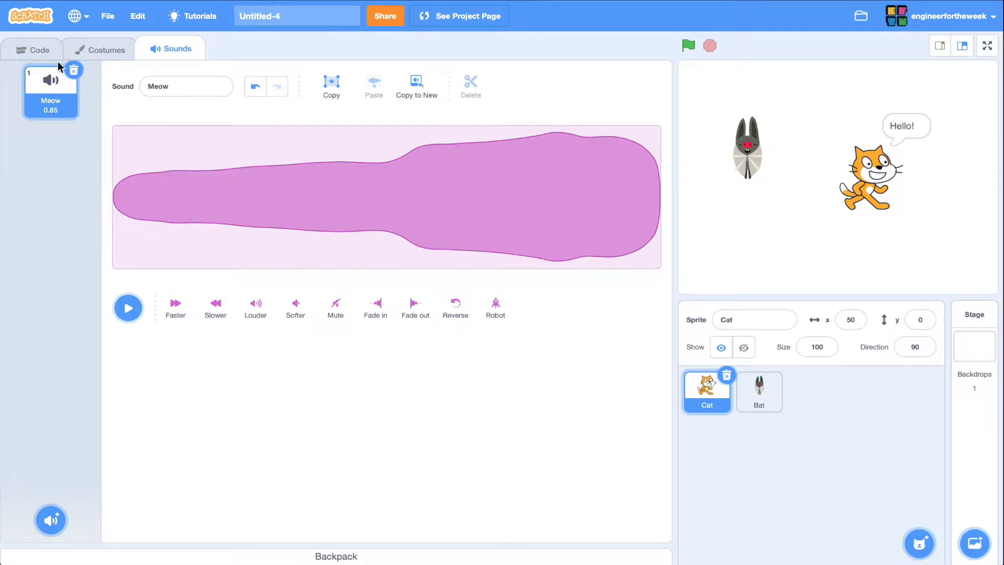
# Search the backdrop library for 'city' and set the stage backdrop to Colorful City
pyautogui.click(33, 49)
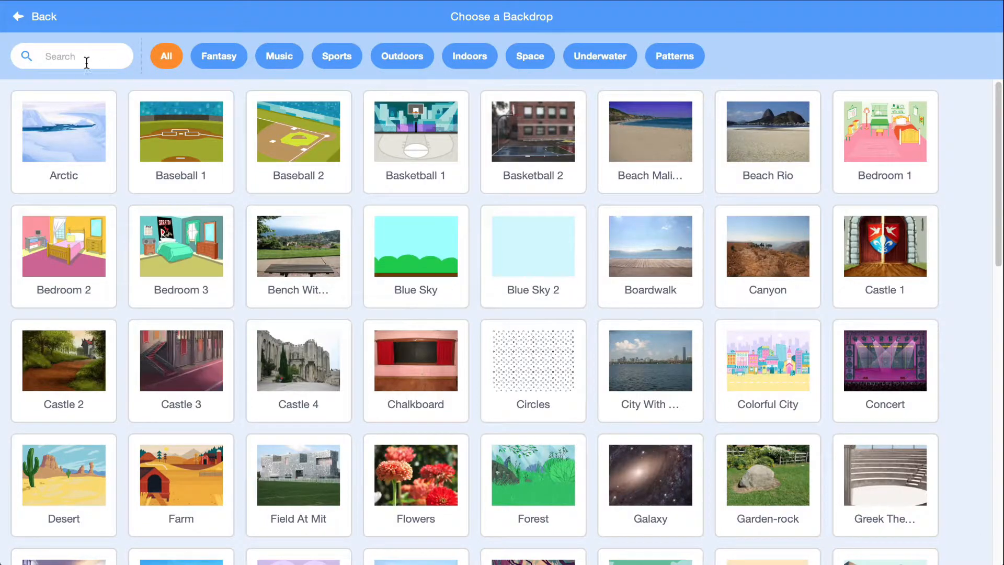
pyautogui.write('city')
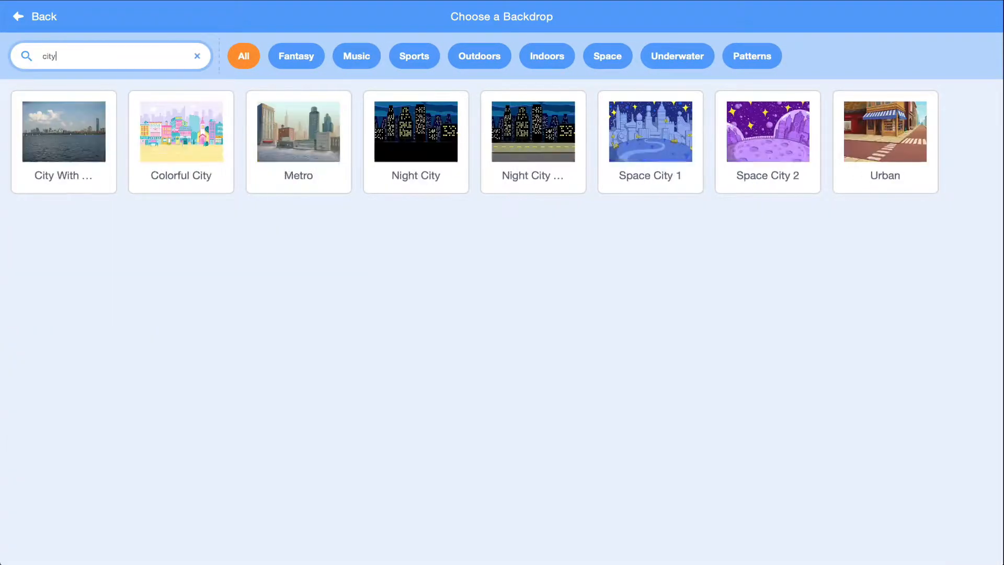
pyautogui.click(181, 132)
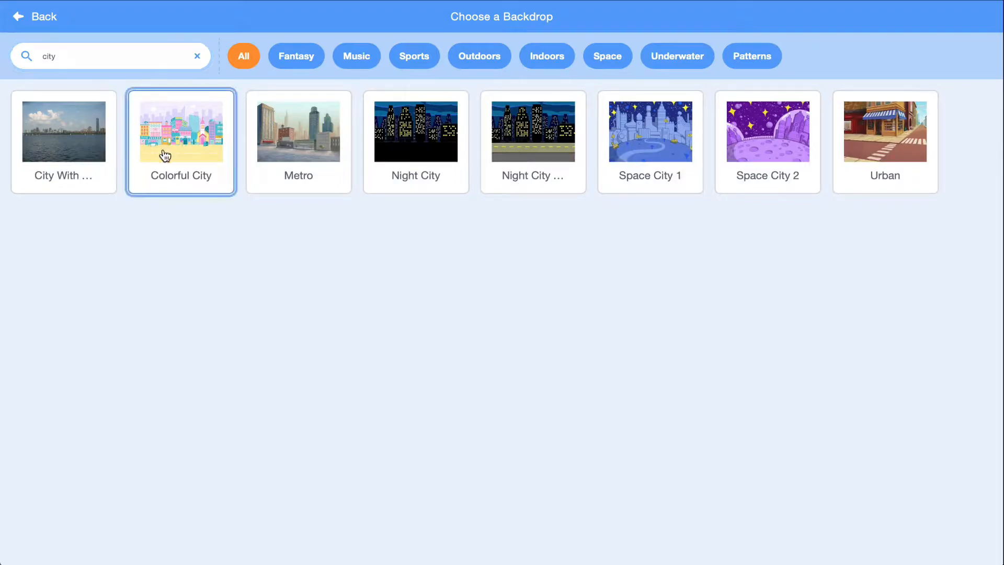
pyautogui.click(181, 130)
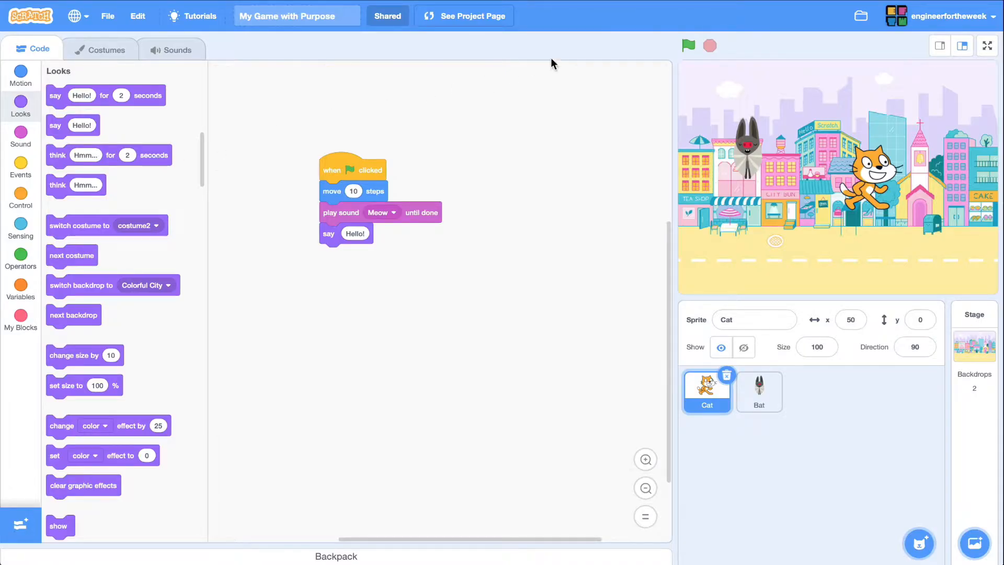
# Start the project with the green flag and stop it after the bat flaps and the cat says Hello!
pyautogui.click(688, 45)
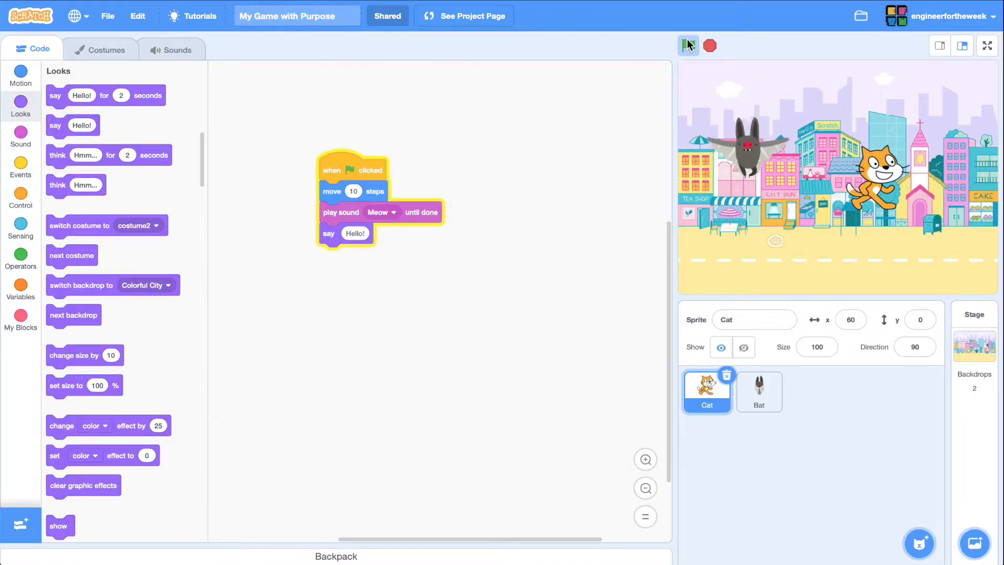
pyautogui.click(689, 45)
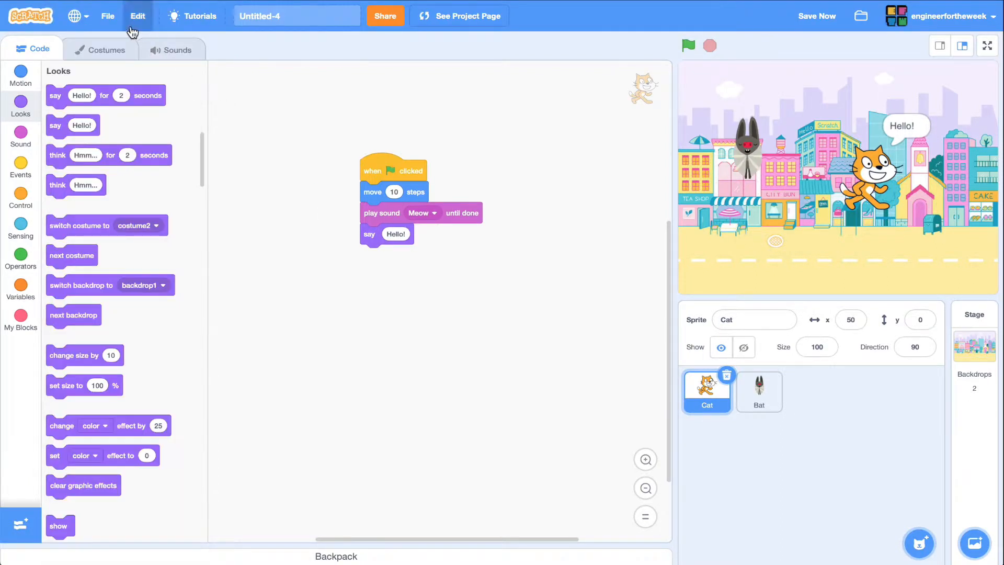
# Rename the project by entering 'My Game with' in the title field
pyautogui.click(106, 16)
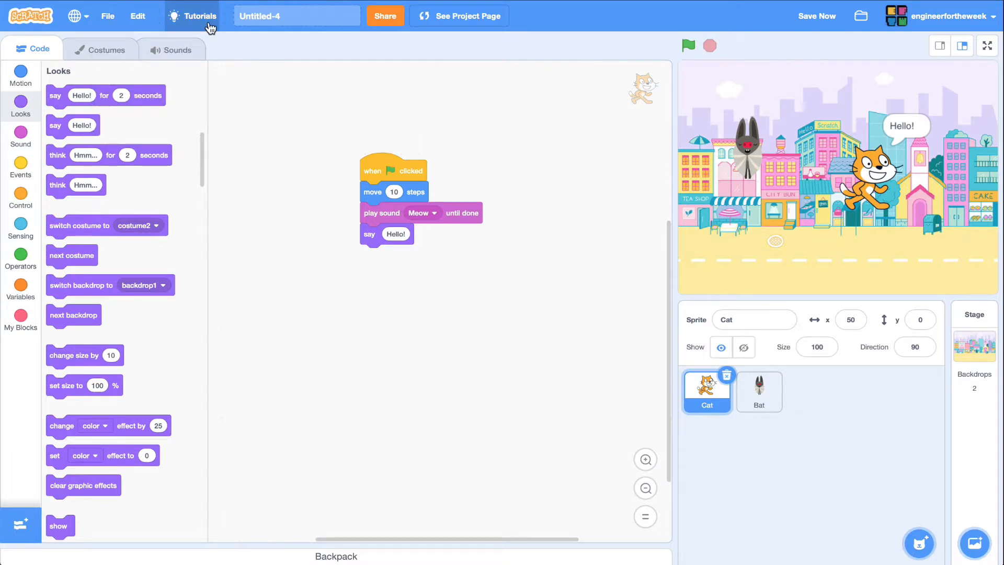
pyautogui.write('My Game with')
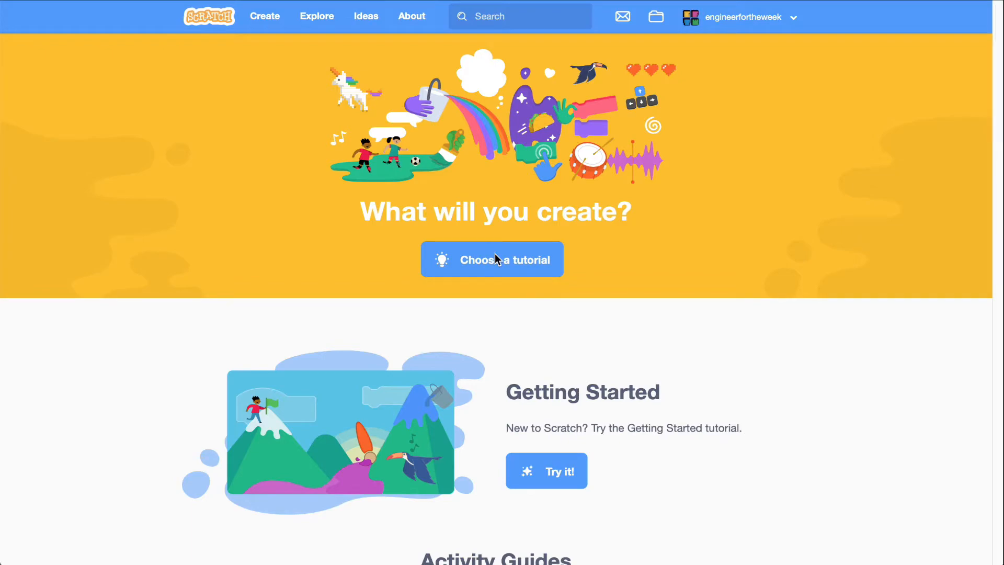
# Choose a tutorial from the Ideas page and start Getting Started beside a fresh project
pyautogui.click(492, 260)
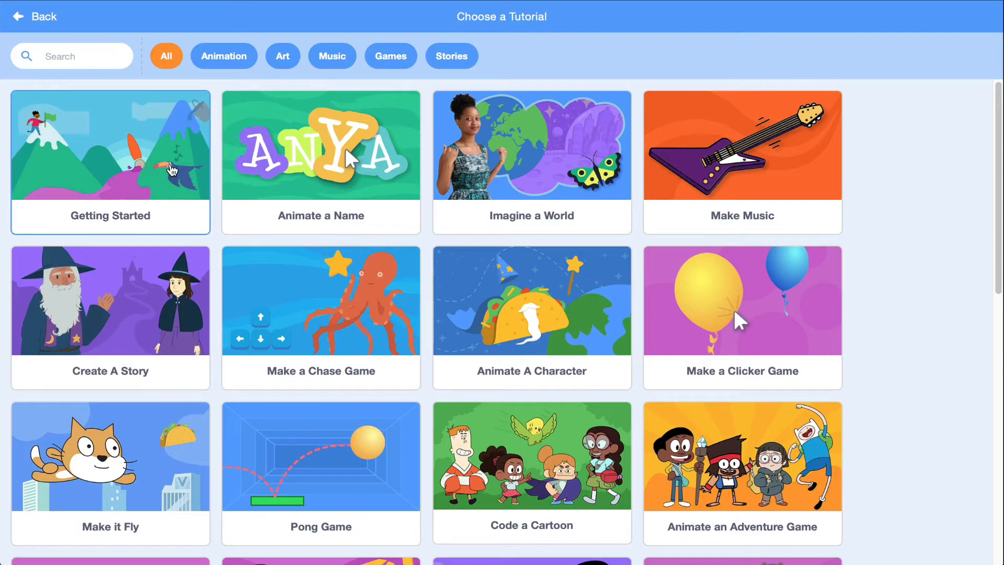
pyautogui.click(110, 162)
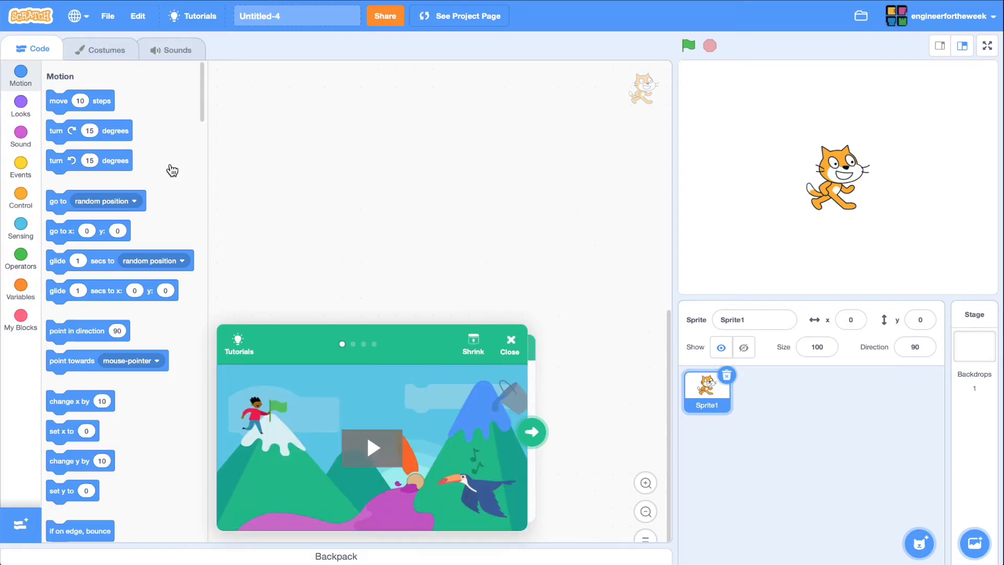
pyautogui.moveTo(533, 432)
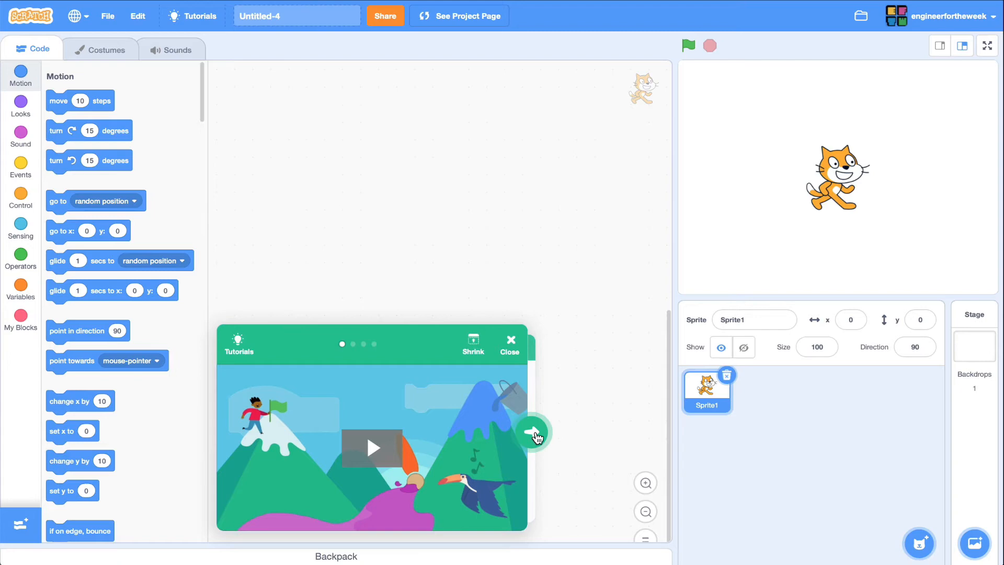